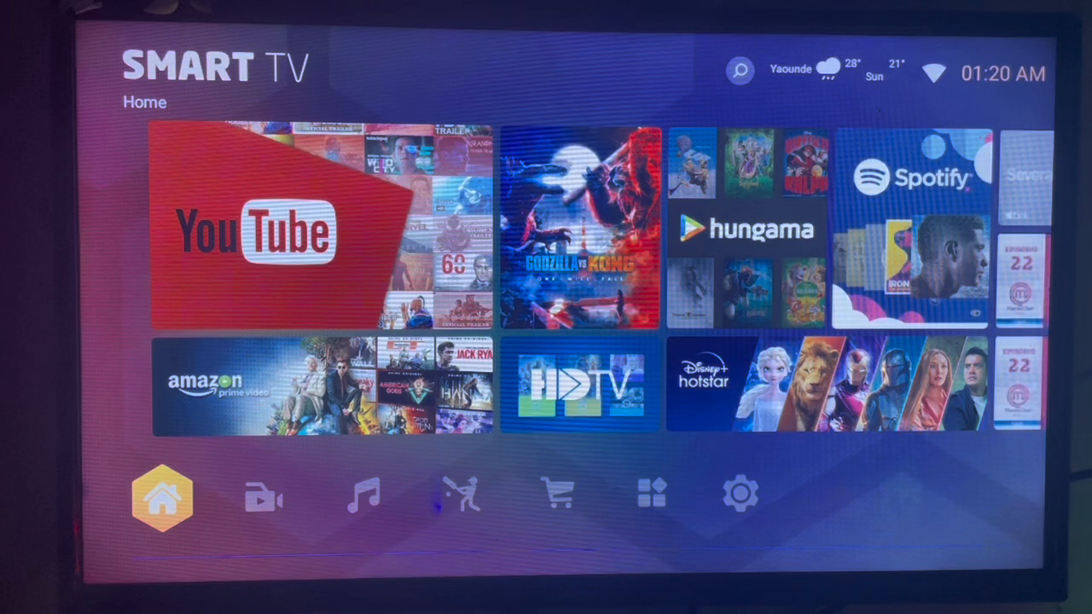
Move from Home toward the store and search, entering 'file manager' in the search field.
left_click(361, 495)
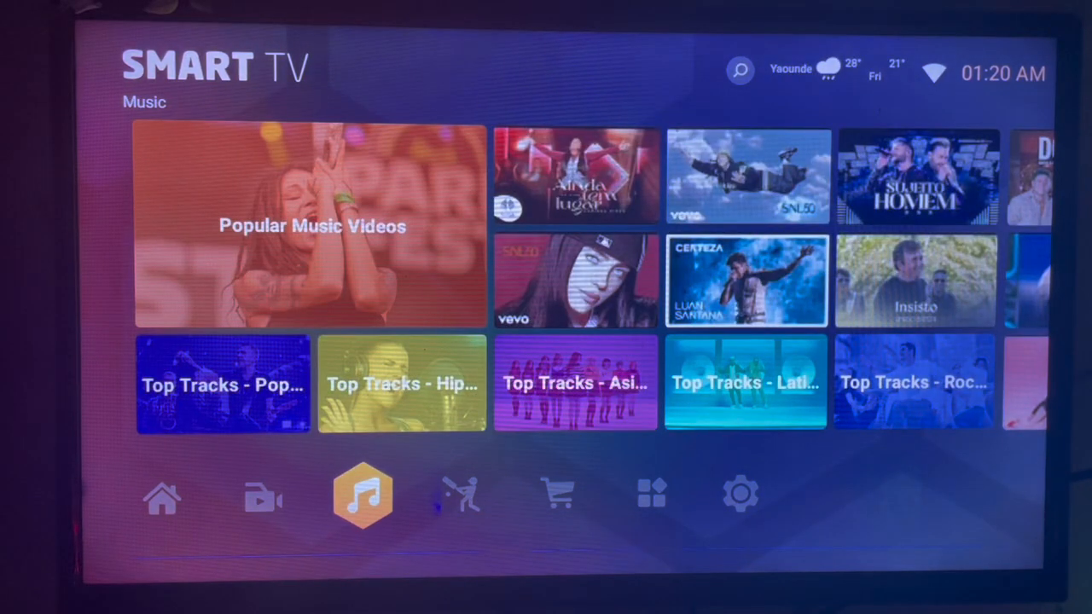
left_click(558, 494)
type("file manager")
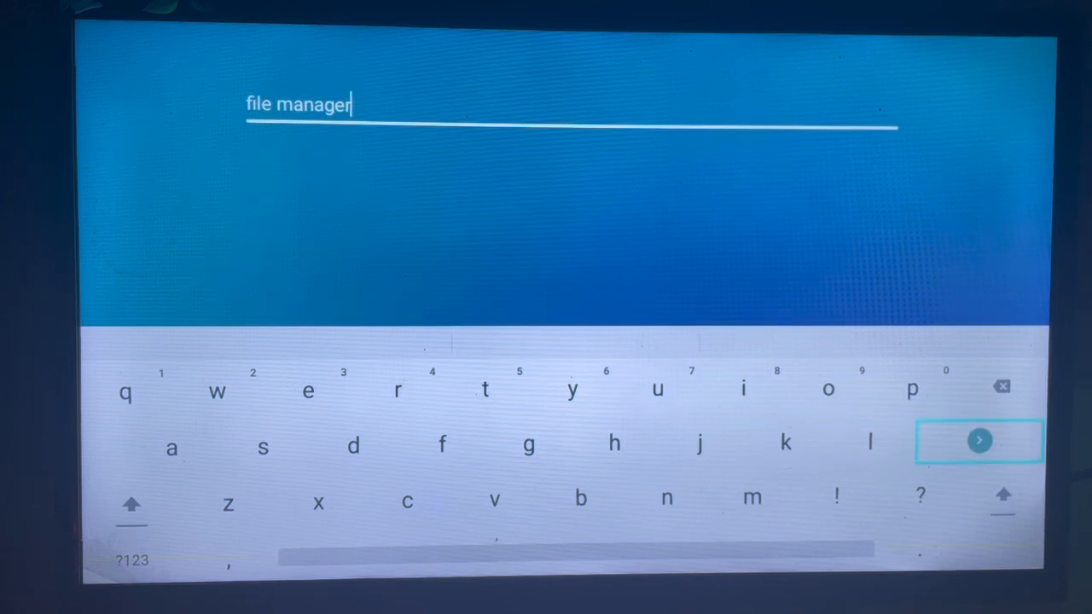
Run the 'file manager' search and select the first File Manager result to show its Download page.
left_click(980, 441)
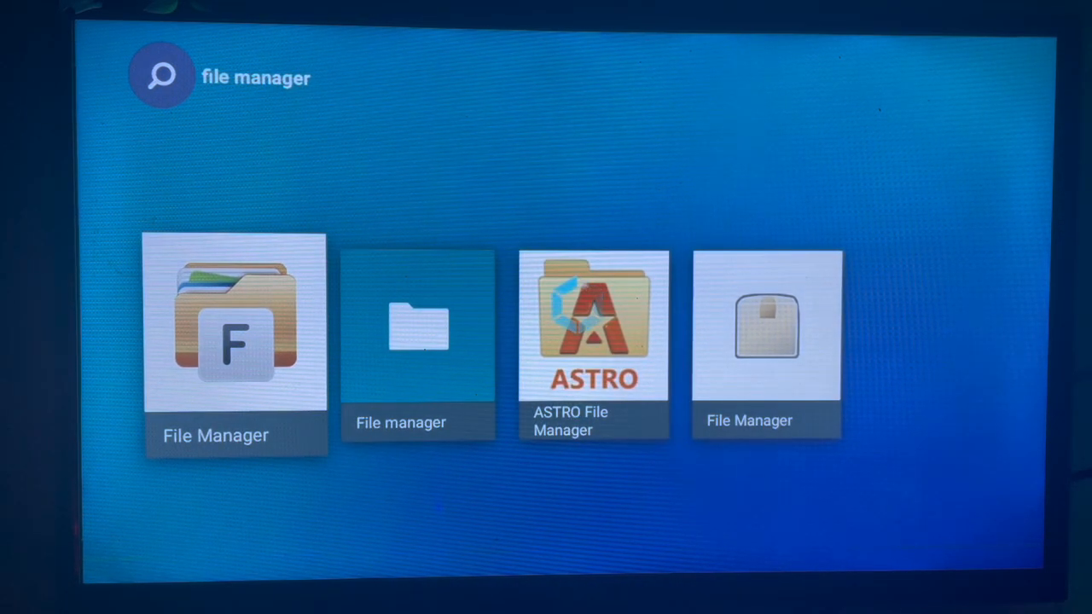
left_click(236, 333)
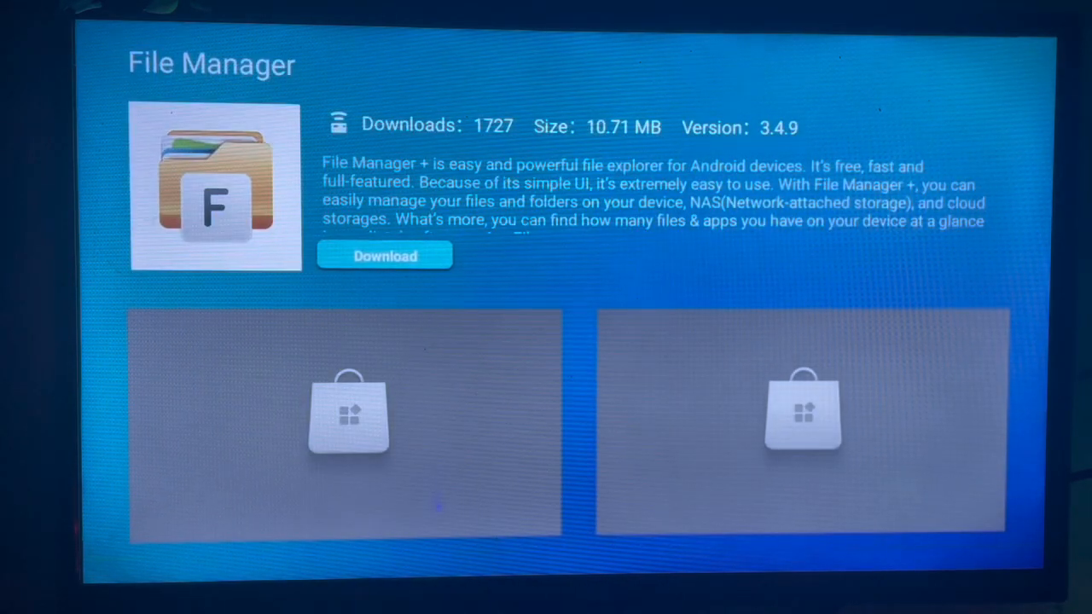